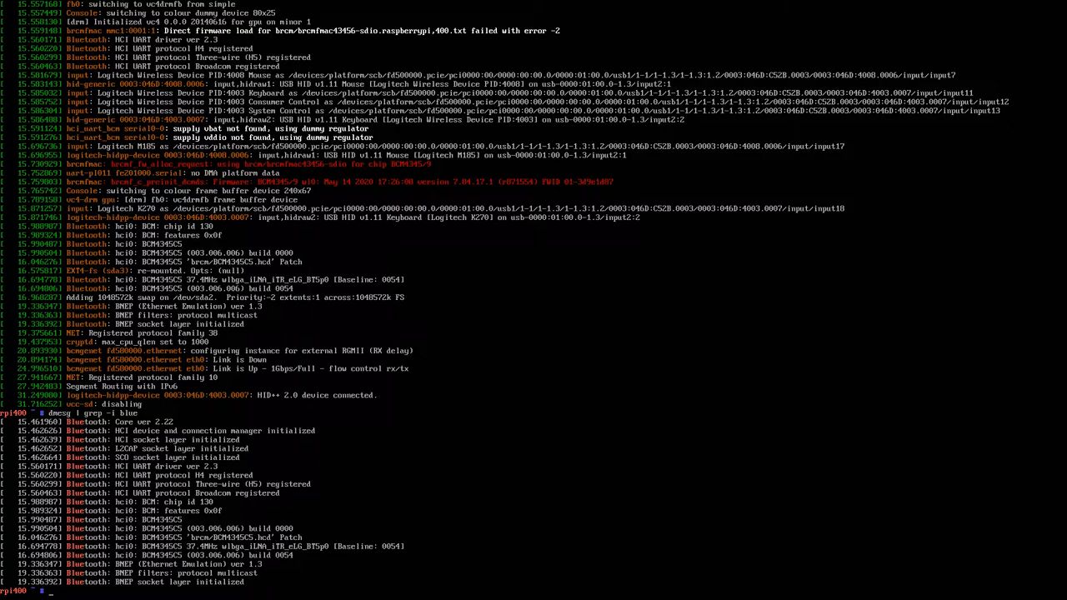
{"action": "type", "text": "cat"}
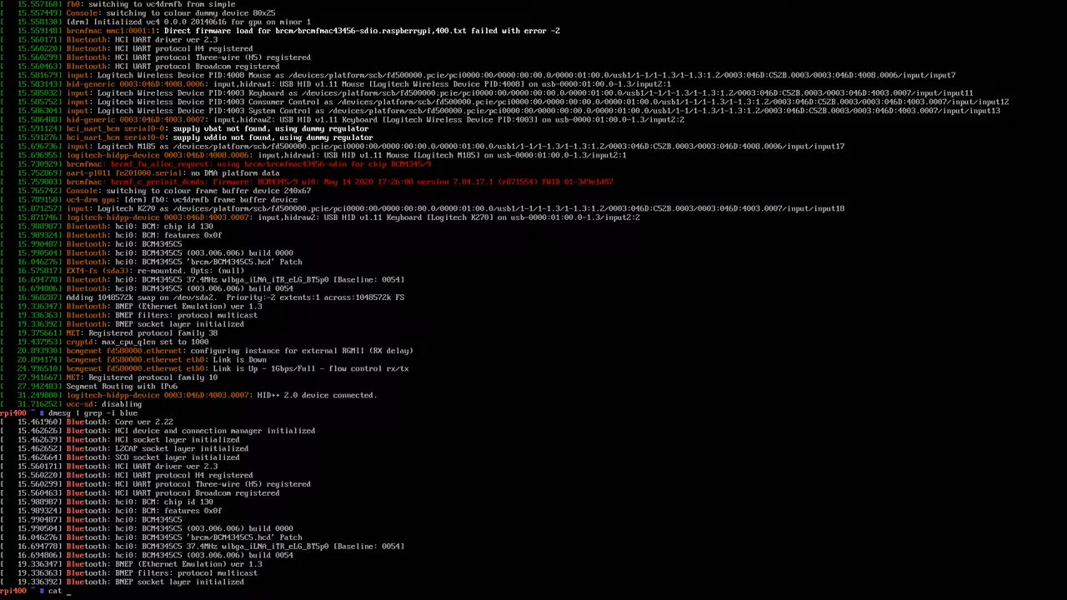
{"action": "type", "text": "/"}
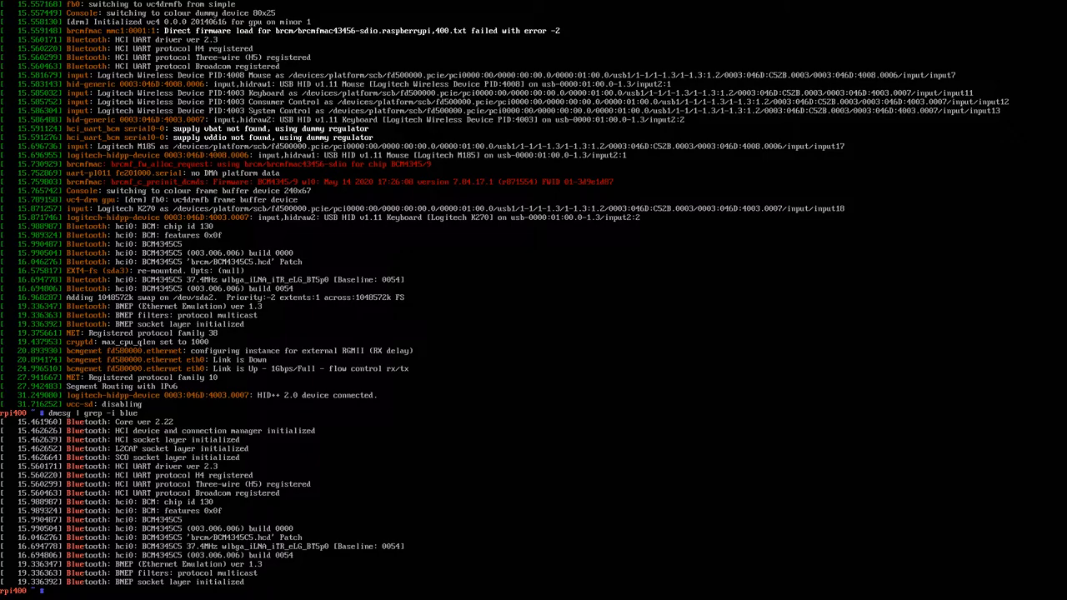
{"action": "type", "text": "cat /"}
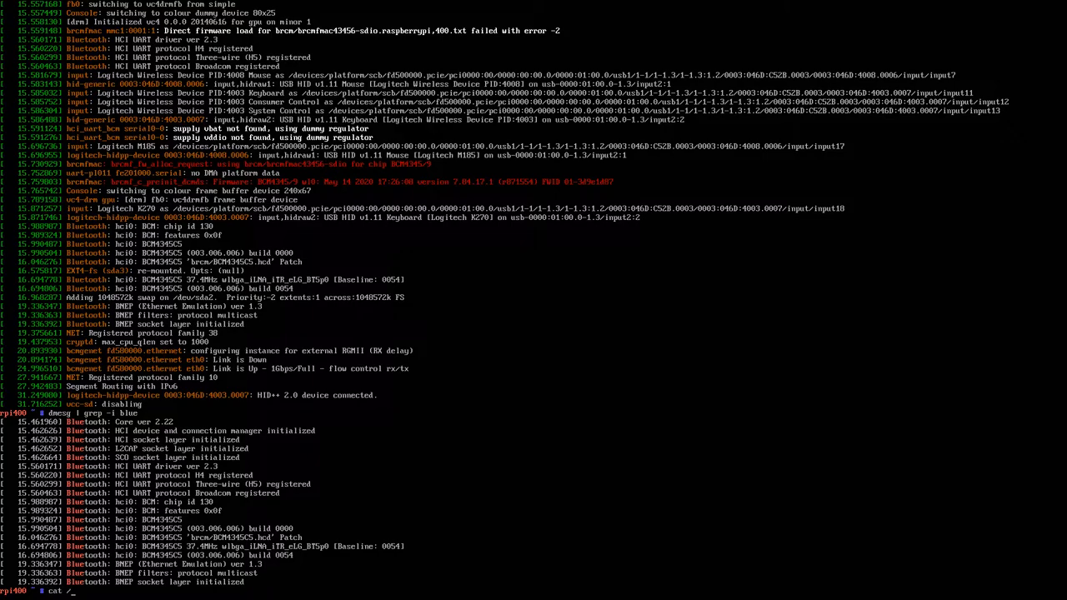
{"action": "type", "text": "pro_"}
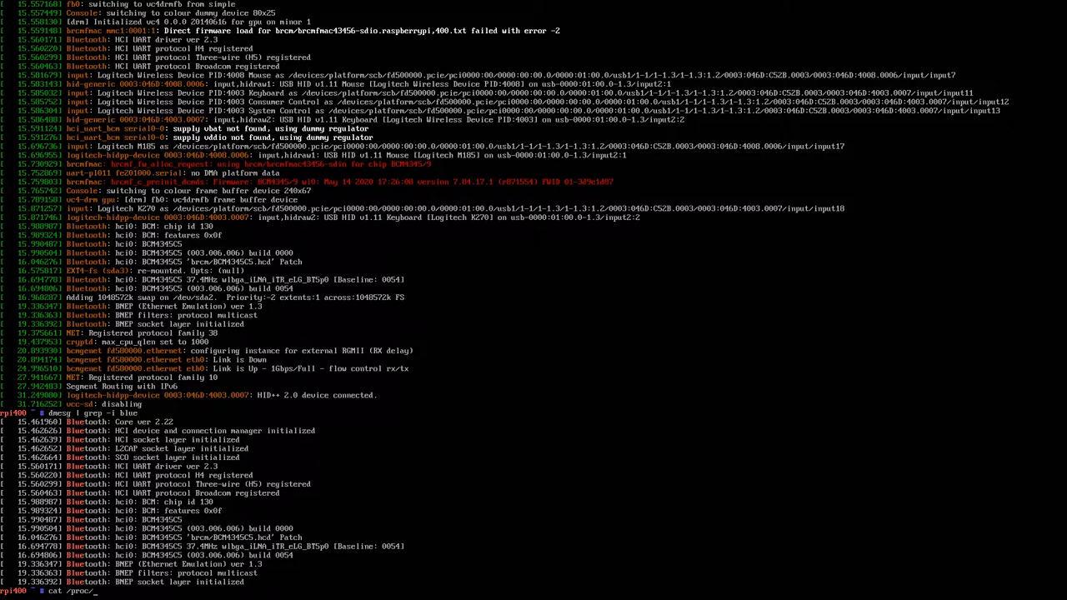
{"action": "type", "text": "device"}
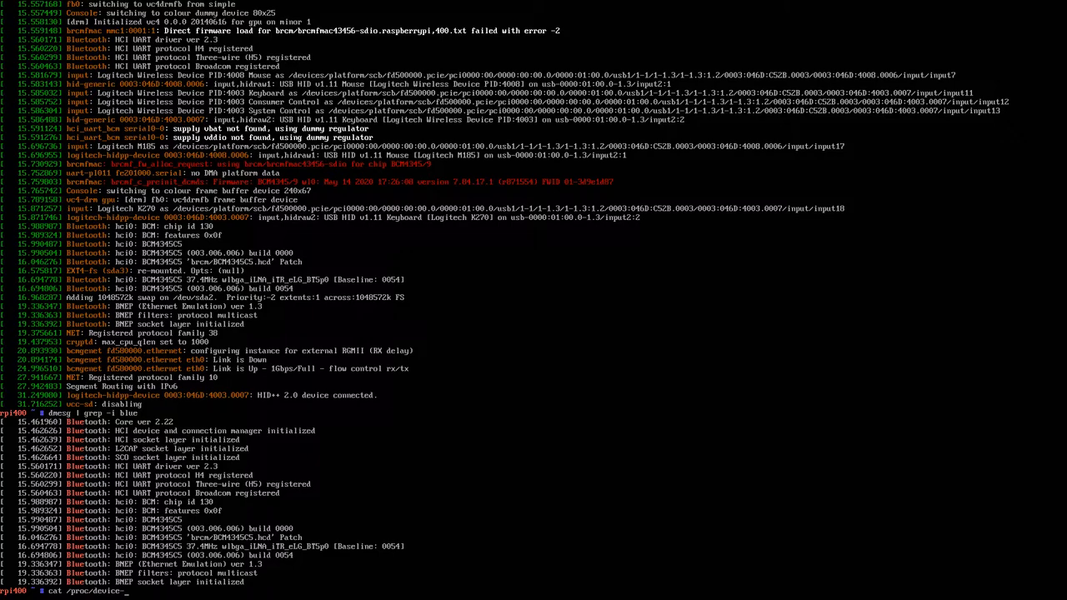
{"action": "type", "text": "tree/"}
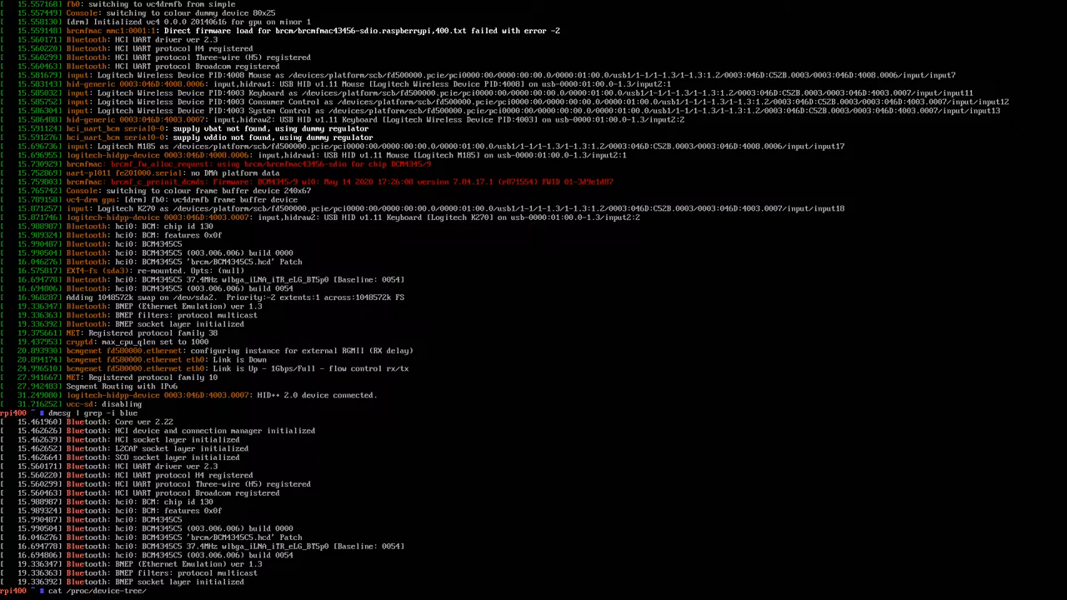
{"action": "type", "text": "soc/"}
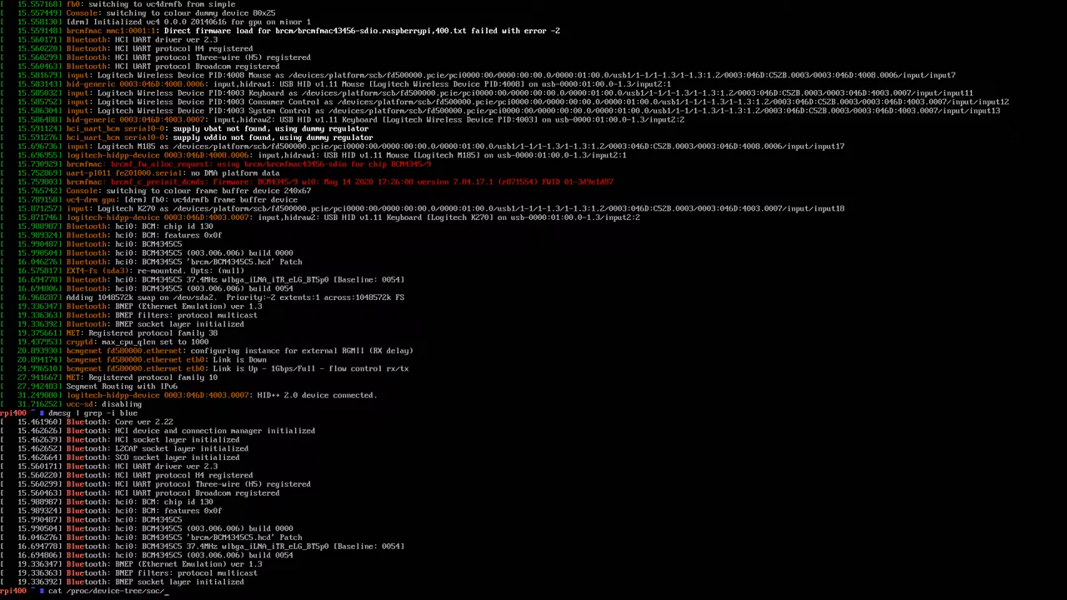
{"action": "type", "text": "firmwarekms@7e600000"}
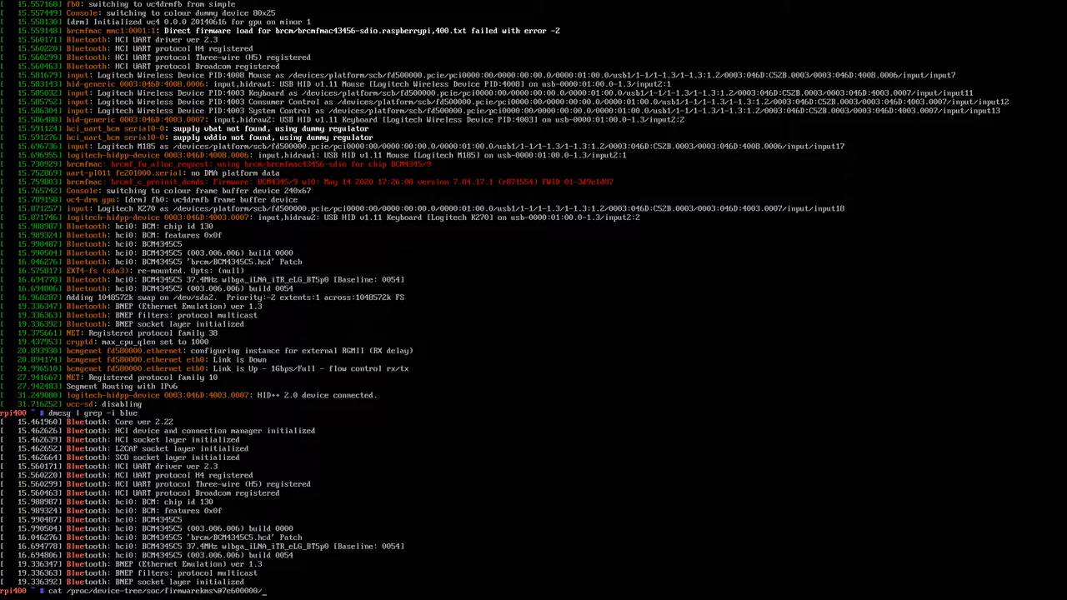
{"action": "type", "text": "/status"}
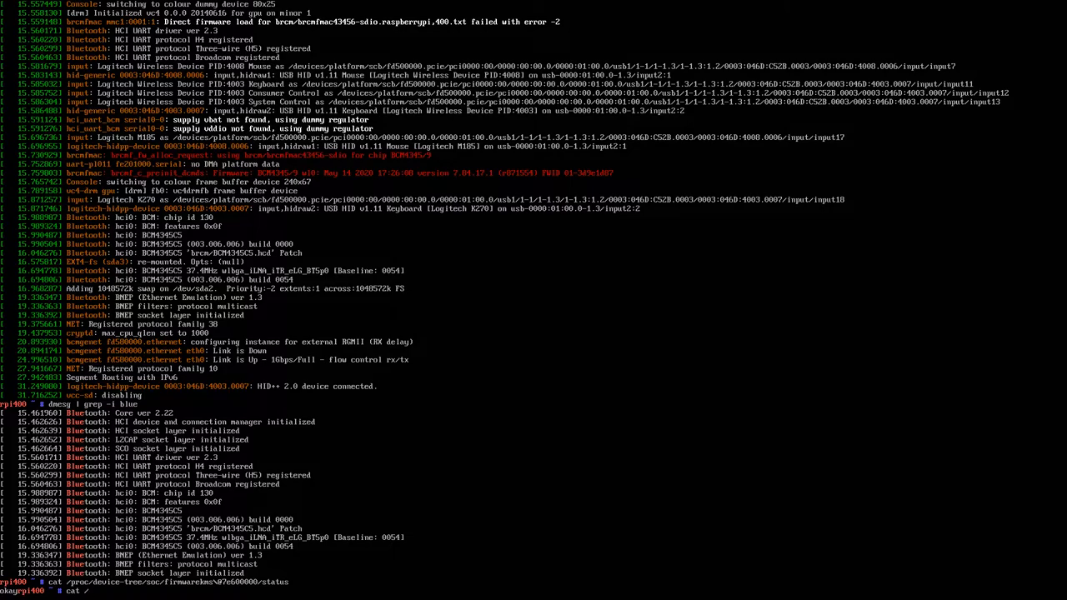
{"action": "type", "text": "proc/d"}
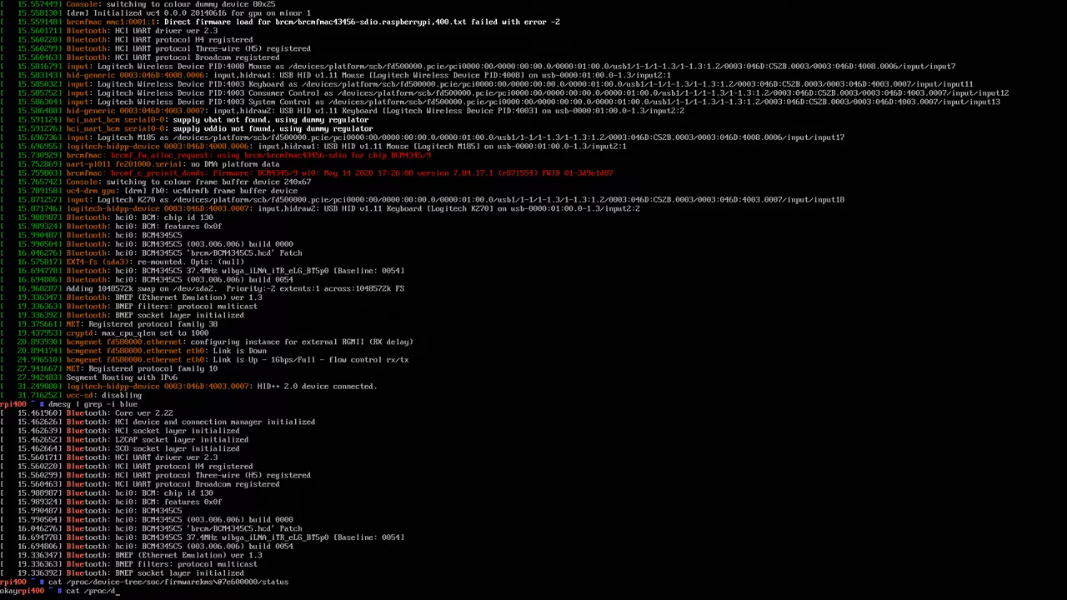
{"action": "type", "text": "evice-tree/v3dbus/v3d@7ec04000/"}
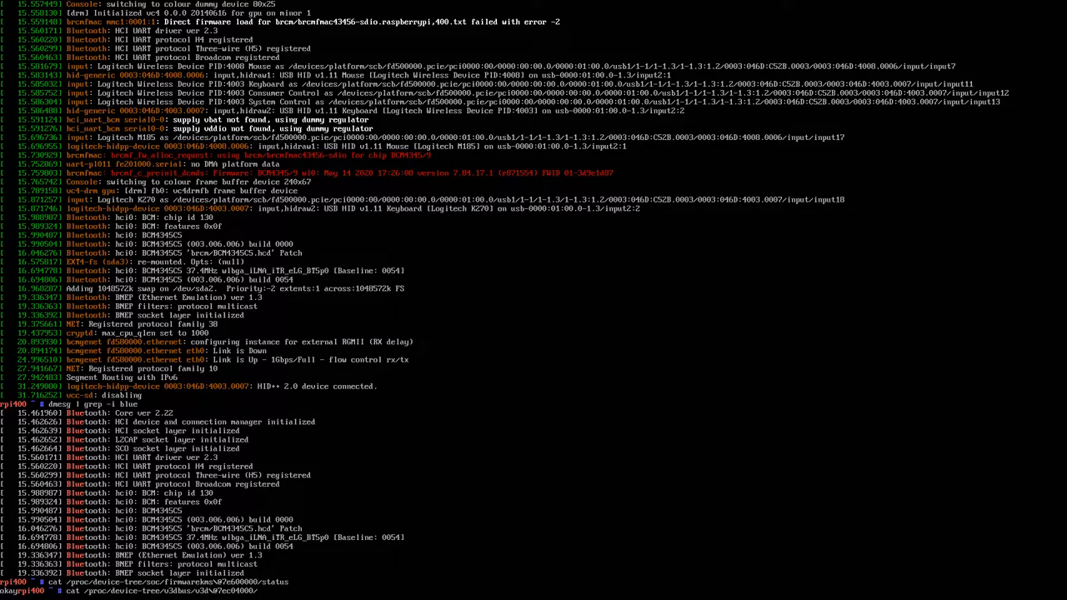
{"action": "type", "text": "status"}
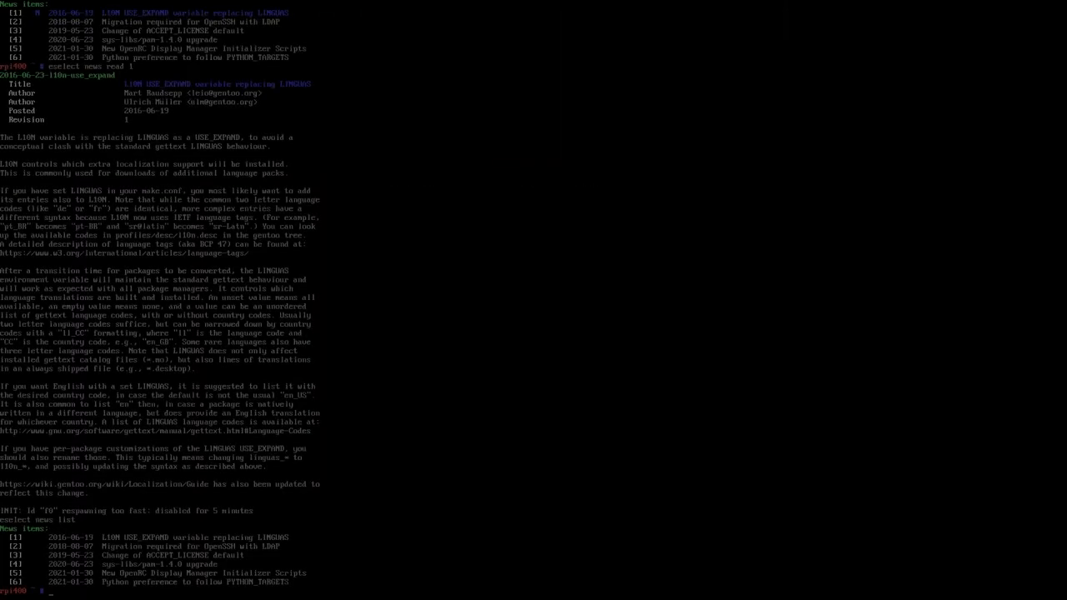
{"action": "type", "text": "ls"}
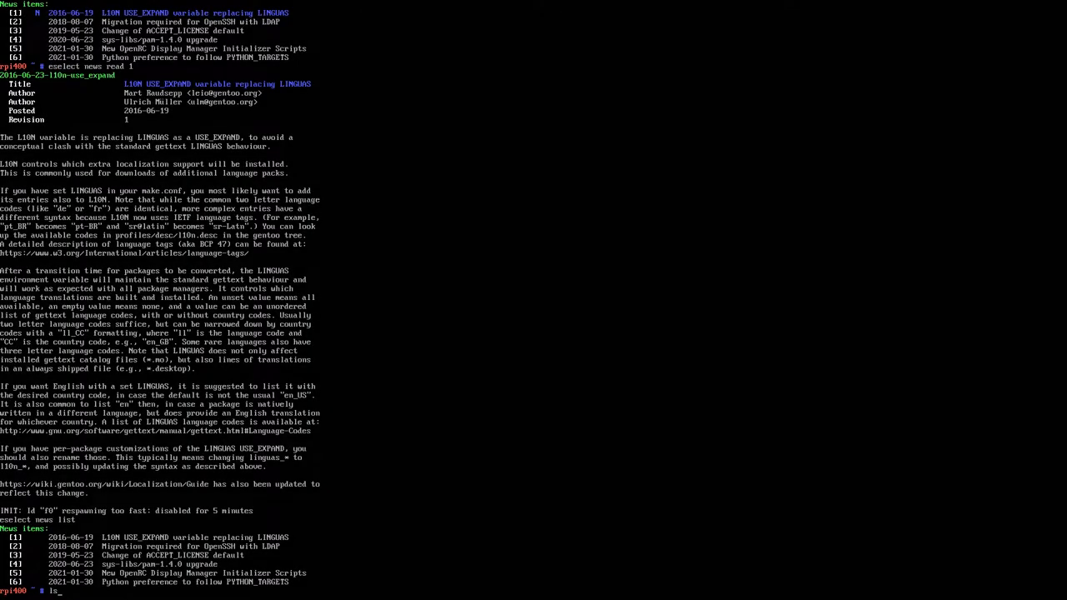
{"action": "type", "text": "lscpu"}
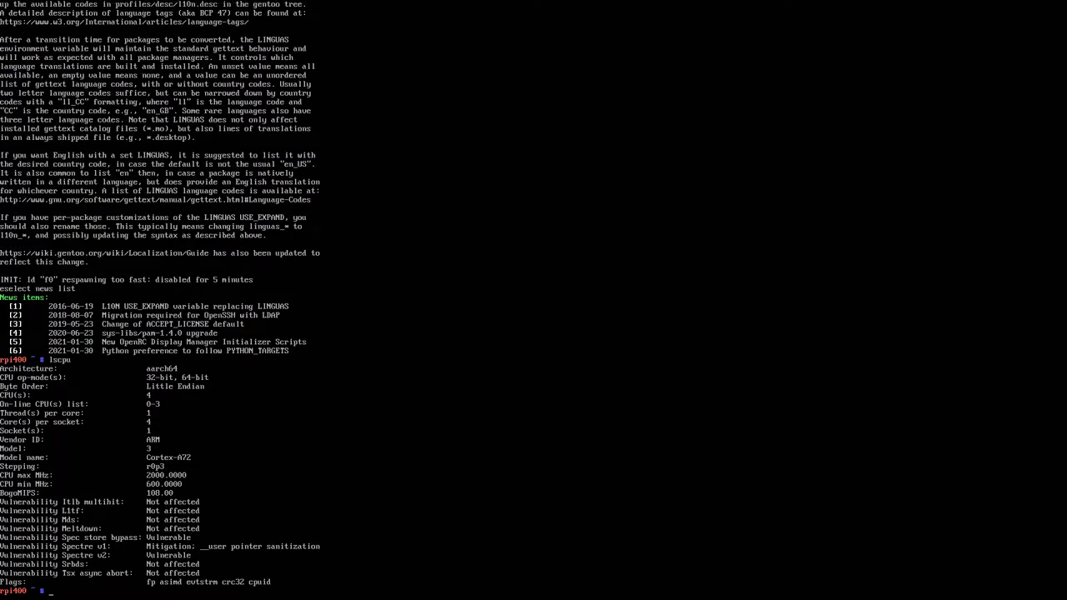
{"action": "mouse_move", "coordinate": [206, 407]}
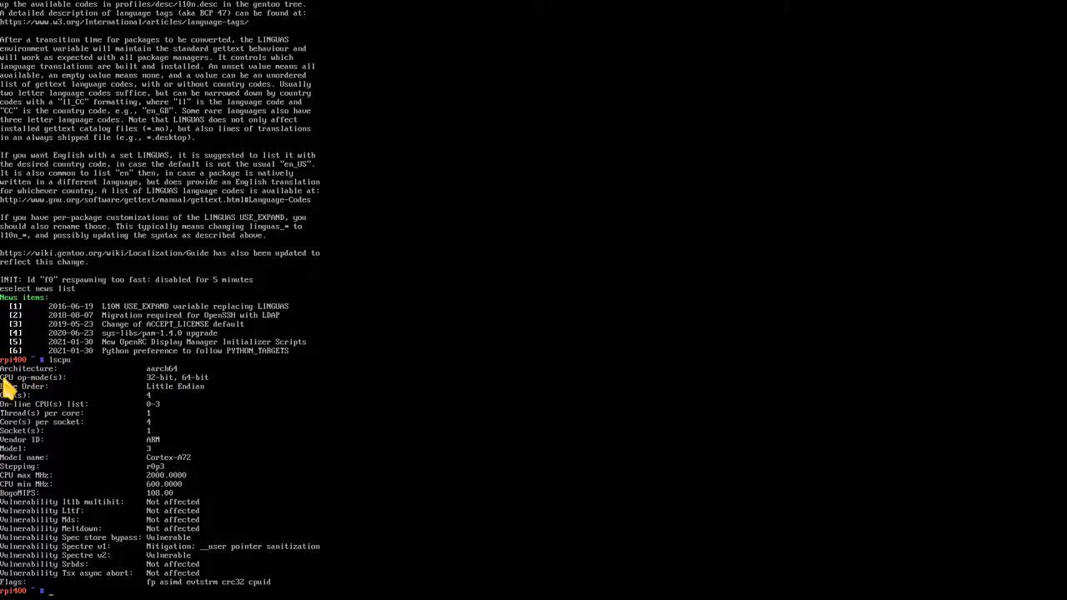
{"action": "mouse_move", "coordinate": [160, 392]}
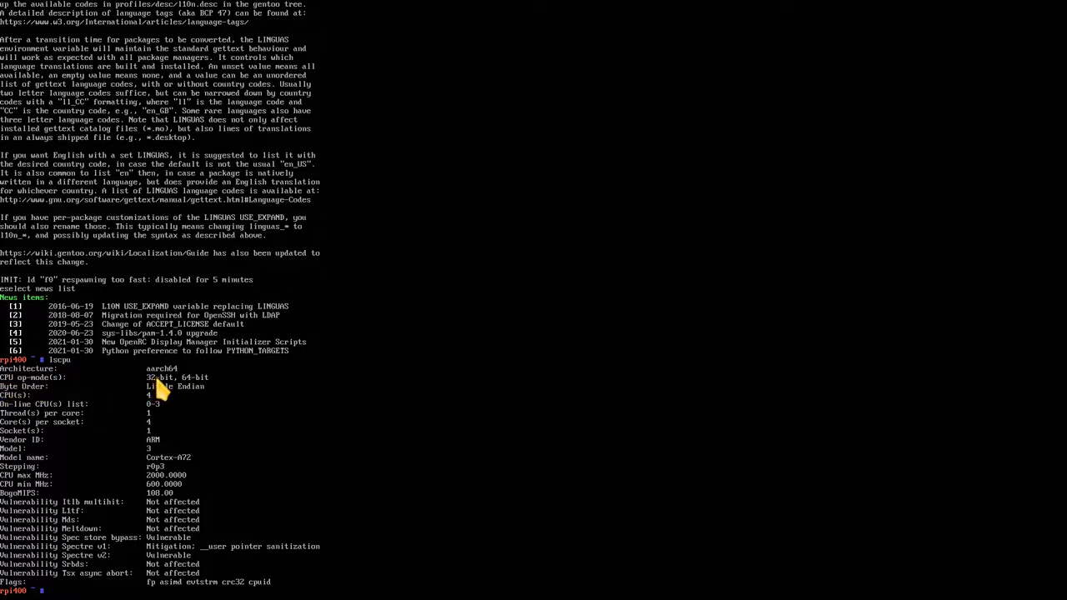
{"action": "mouse_move", "coordinate": [175, 398]}
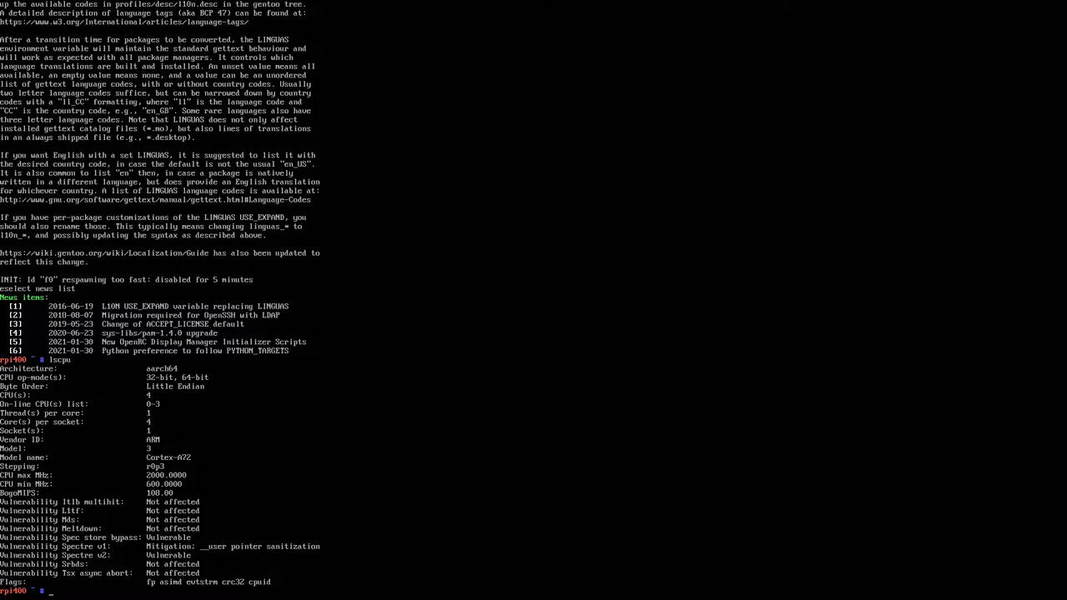
{"action": "mouse_move", "coordinate": [204, 390]}
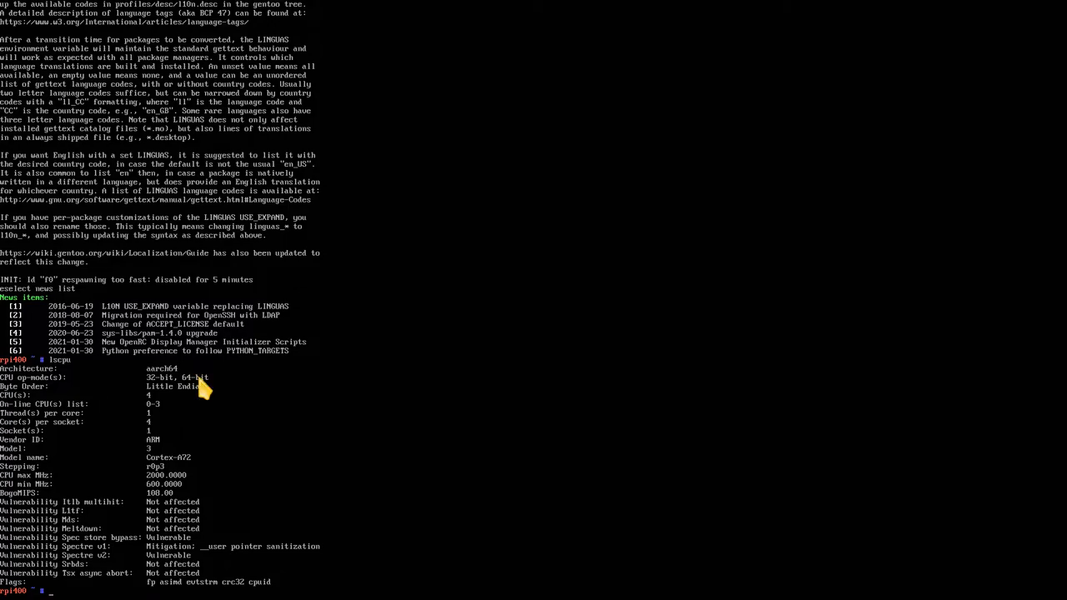
{"action": "mouse_move", "coordinate": [155, 488]}
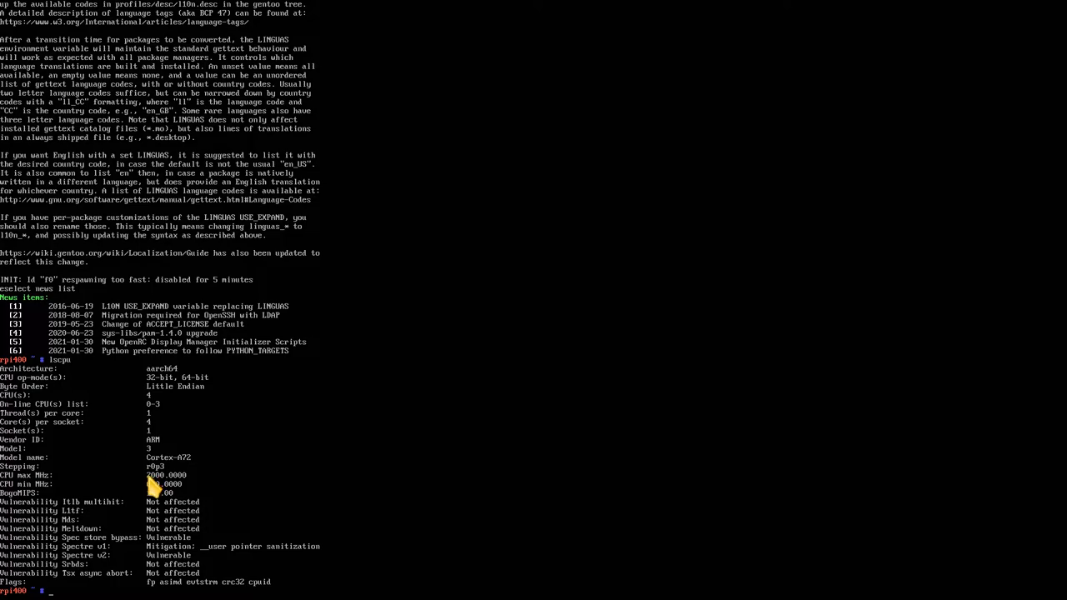